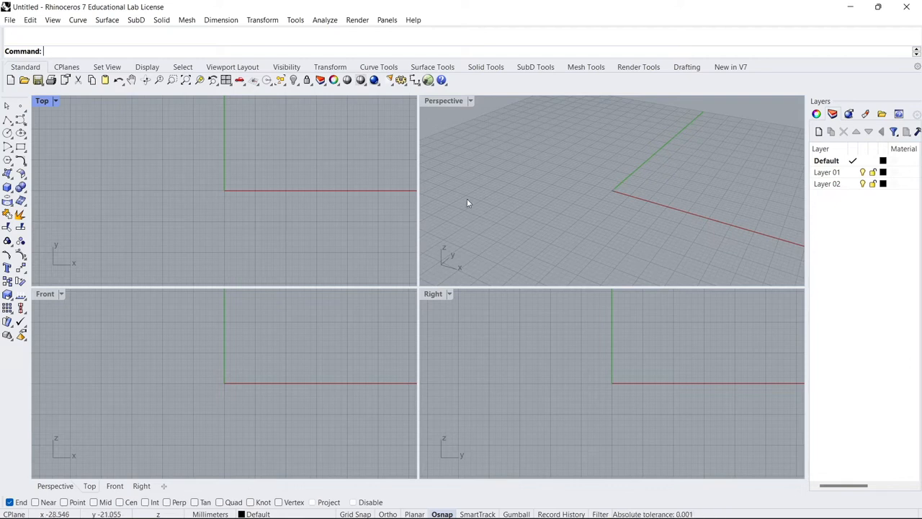
mouse_move(180, 129)
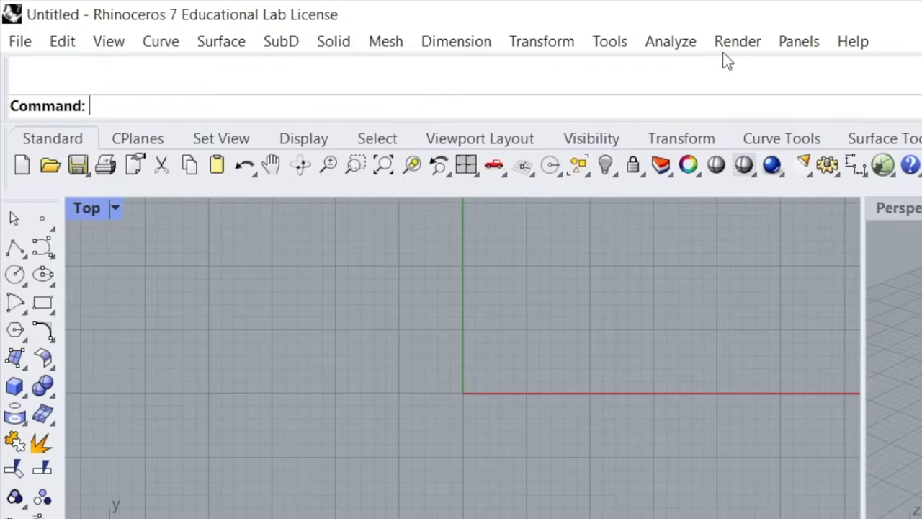
mouse_move(495, 17)
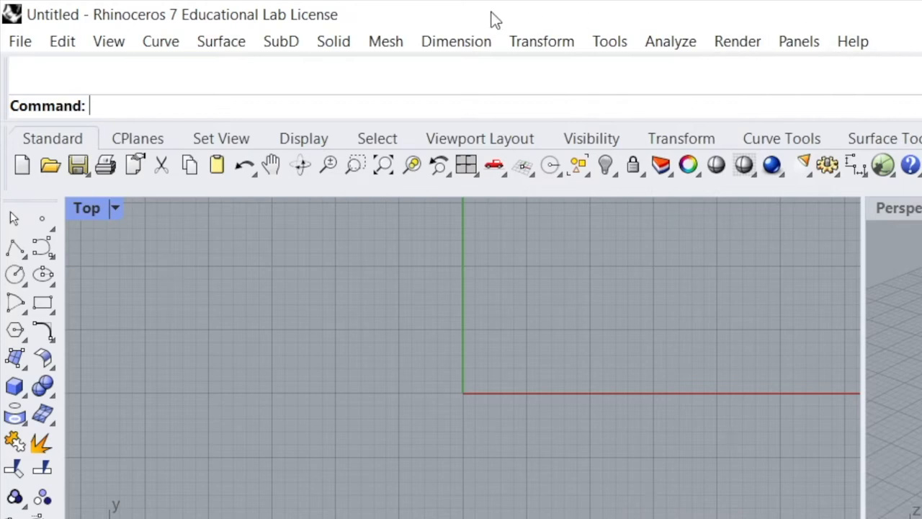
mouse_move(253, 70)
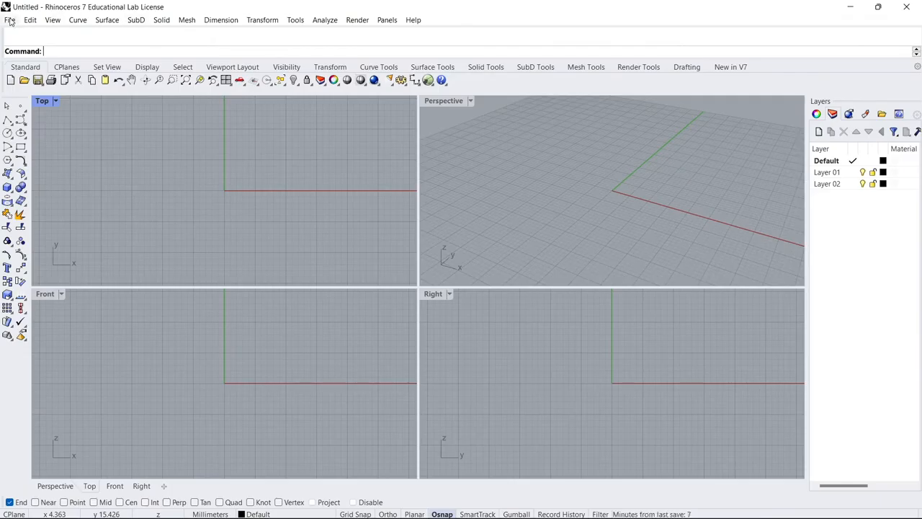
mouse_move(302, 30)
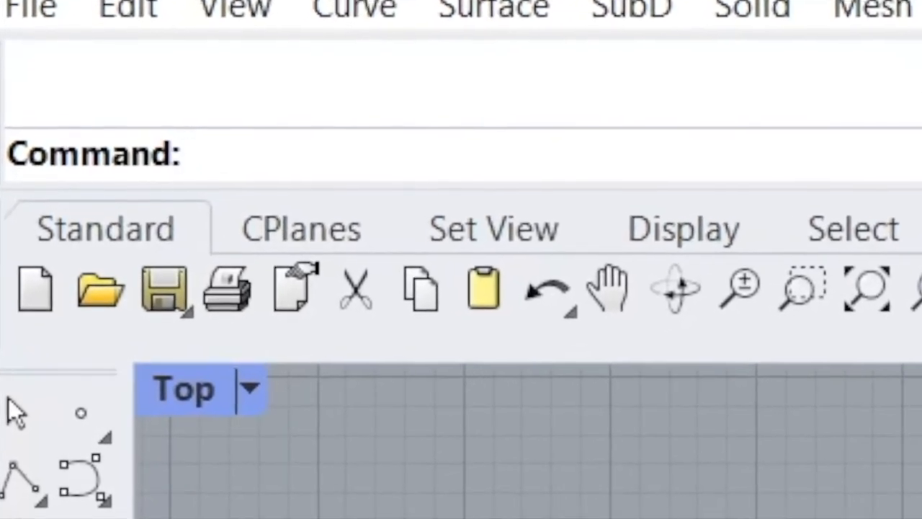
- Draw a straight line with the Line command, then delete it again
text(Line)
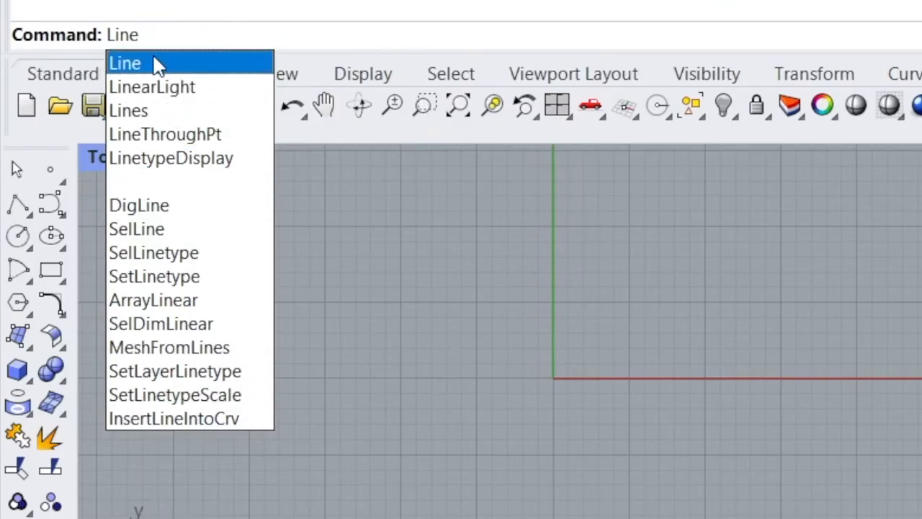
click(124, 64)
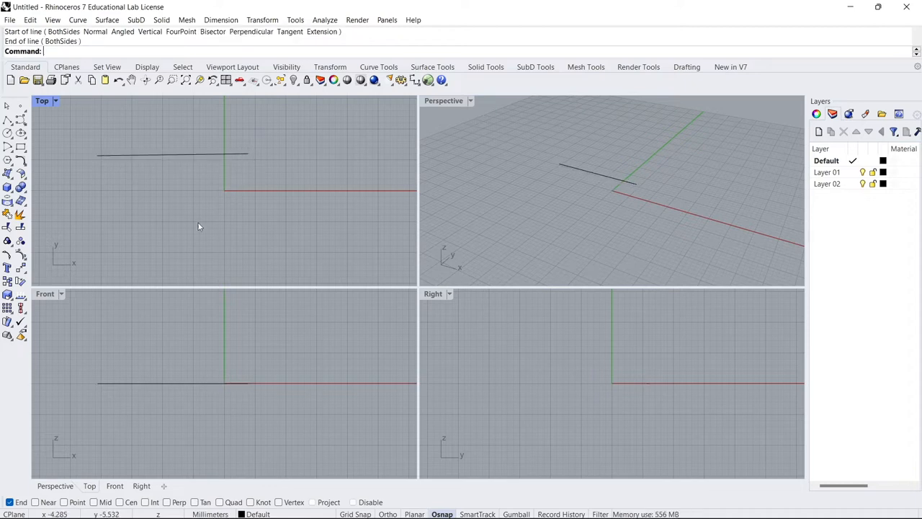
click(173, 154)
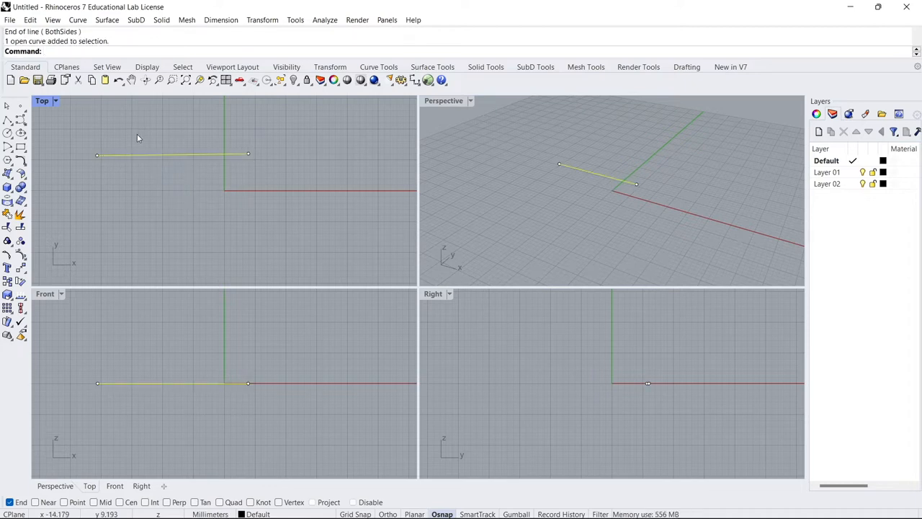
key(Delete)
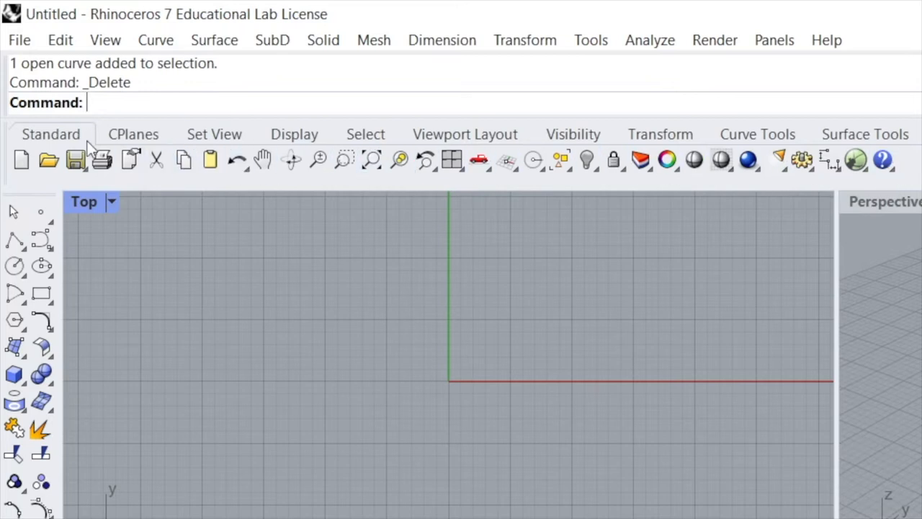
- Browse the view-setting and viewport-layout toolbars, including floating viewport options, then return to Standard
click(294, 134)
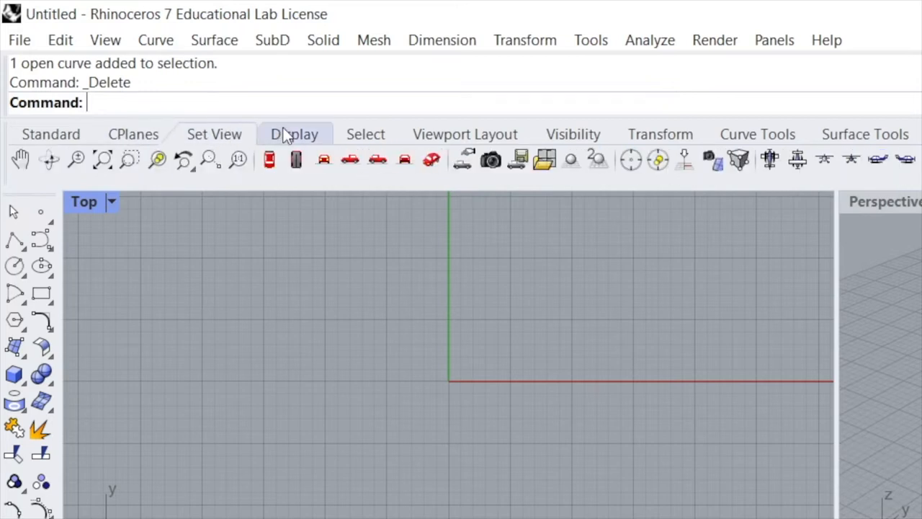
click(464, 134)
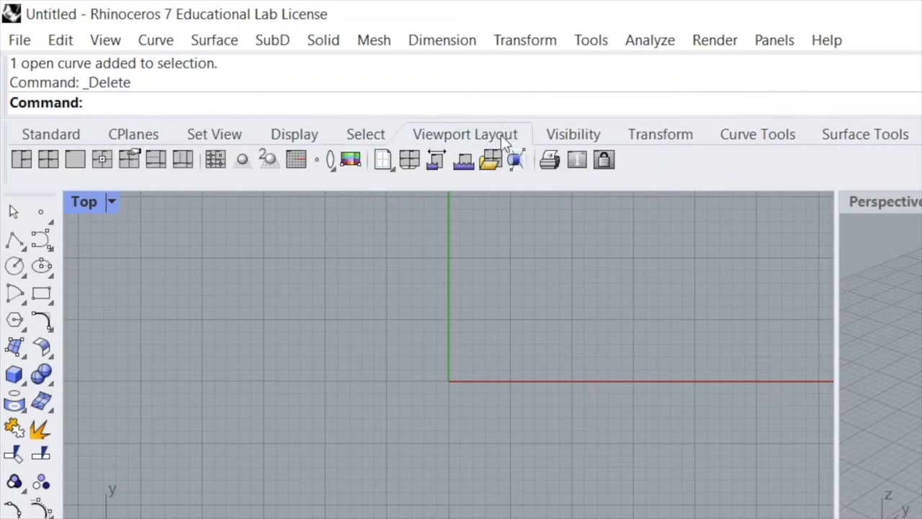
click(464, 158)
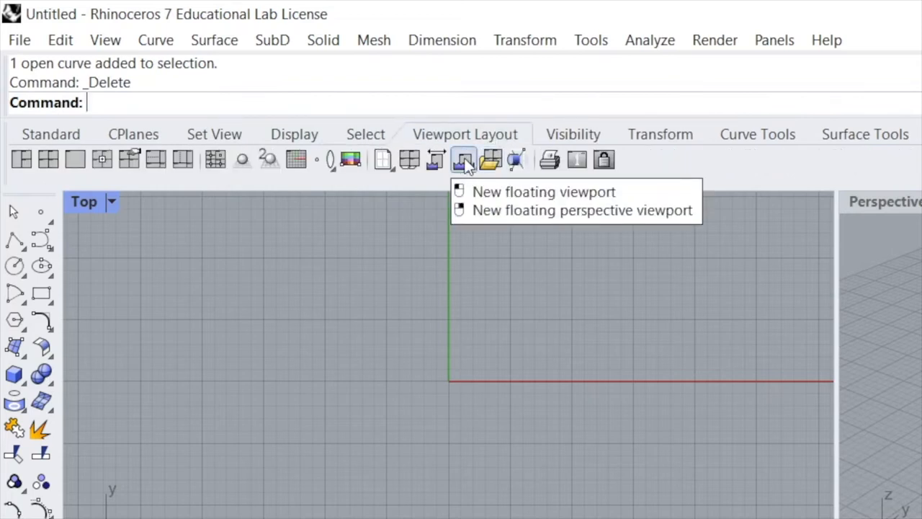
click(50, 134)
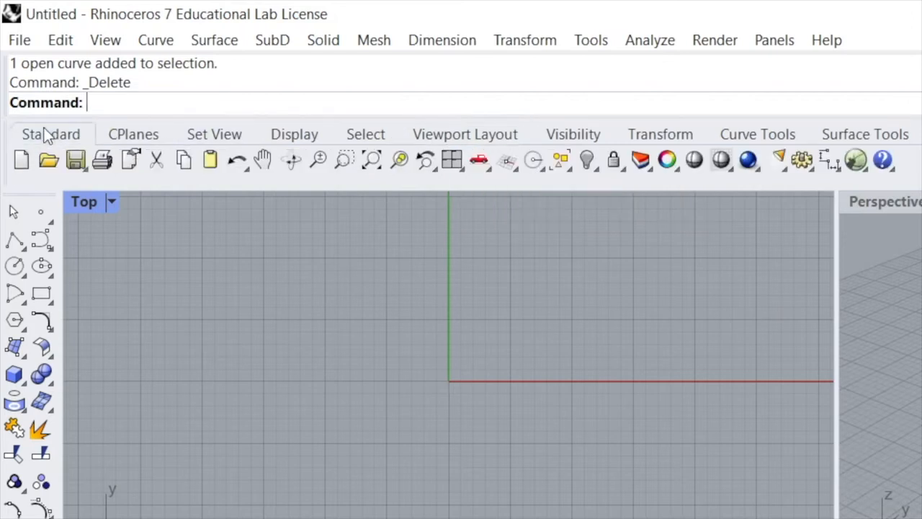
mouse_move(398, 160)
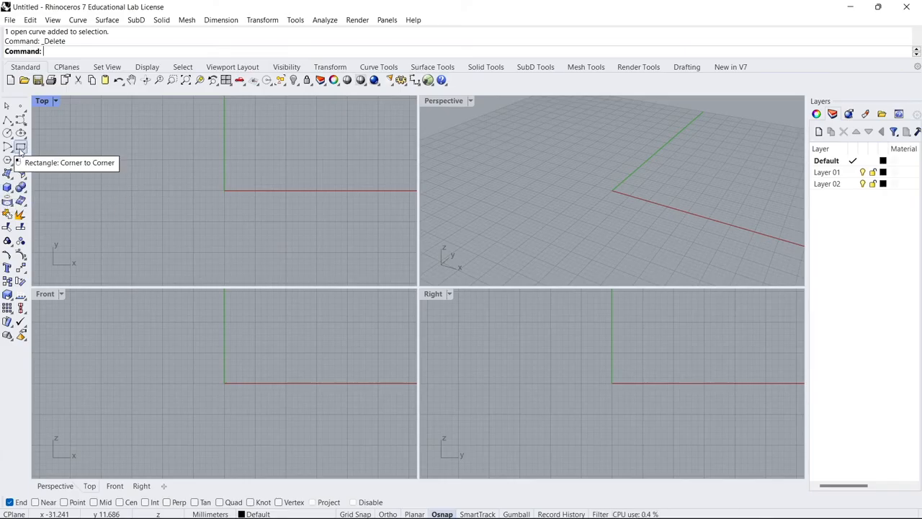
- Draw a corner-to-corner rectangle, delete the geometry, then start the Rectangle command again
click(21, 147)
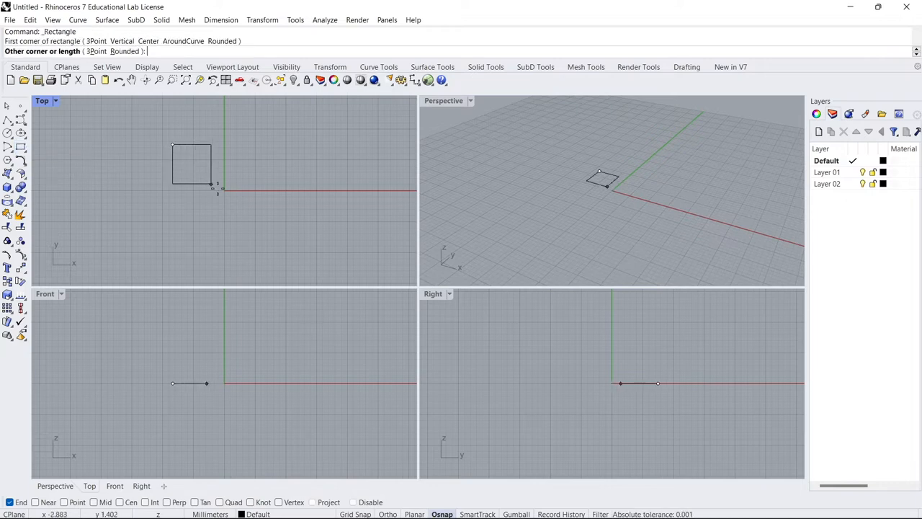
click(285, 207)
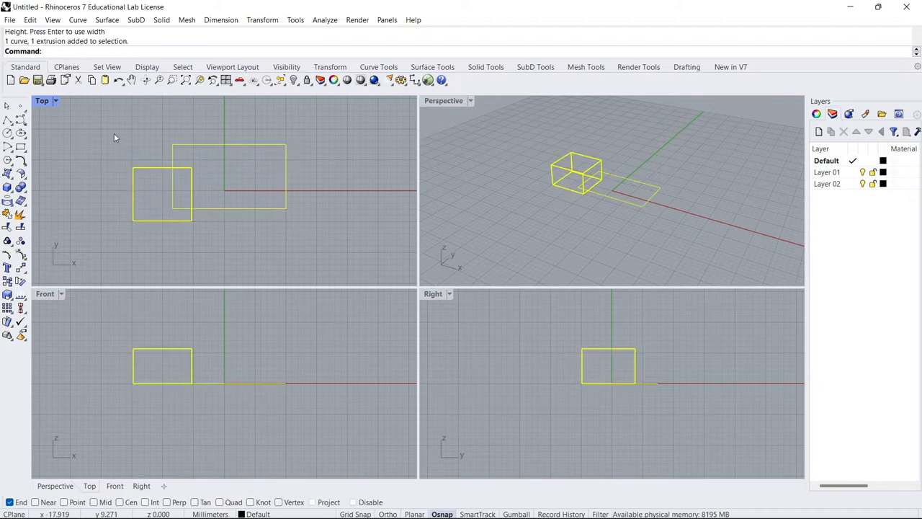
key(Delete)
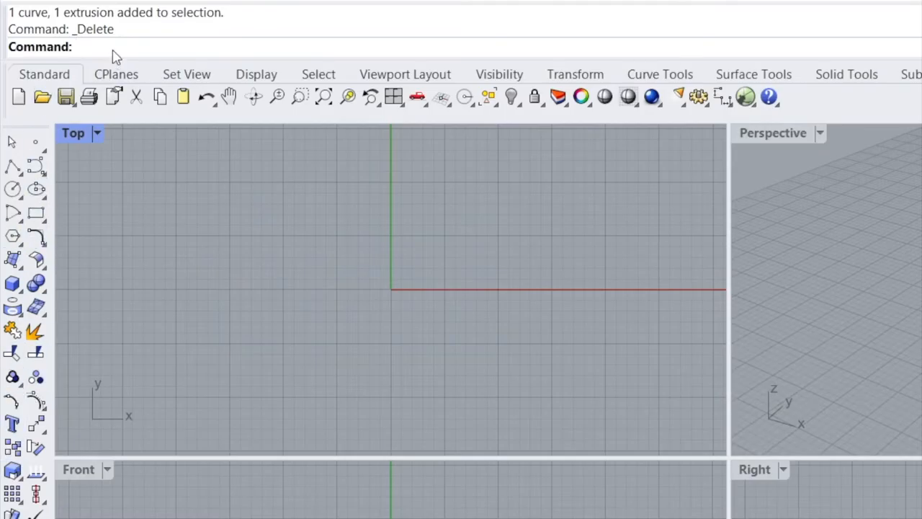
text(Rectangle)
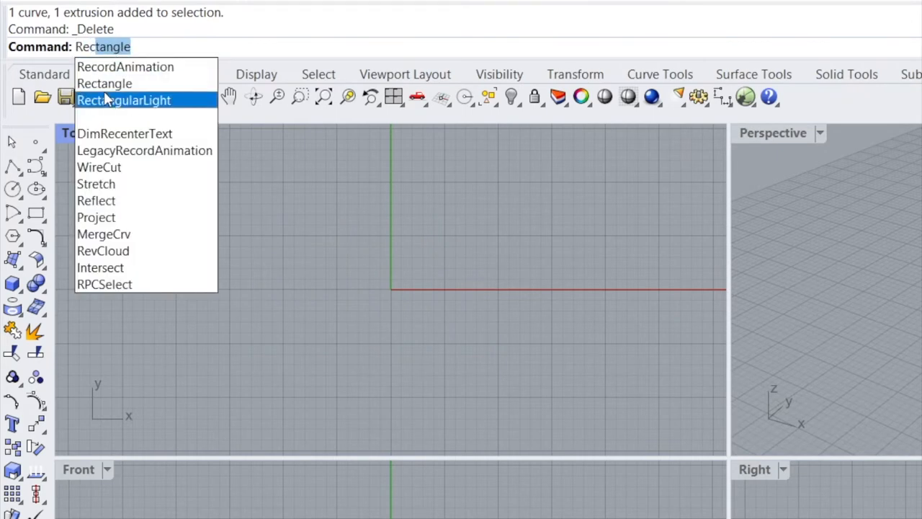
click(104, 82)
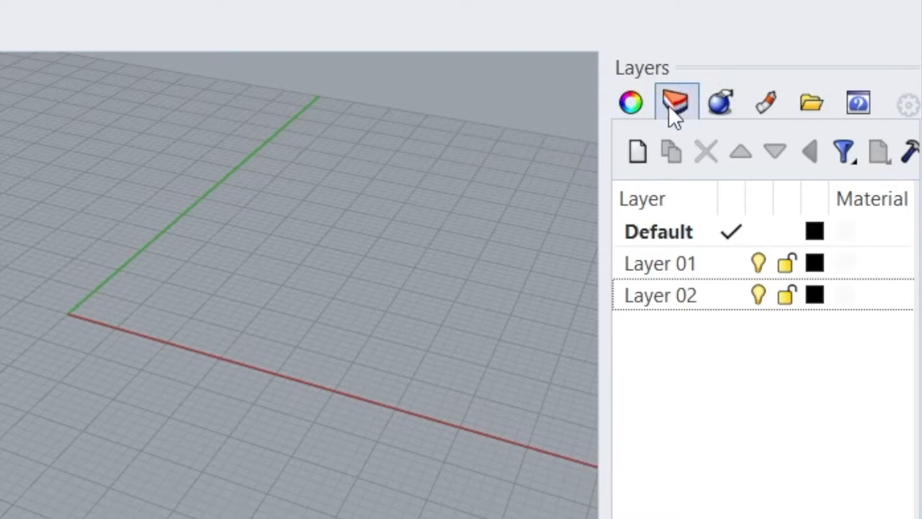
mouse_move(676, 102)
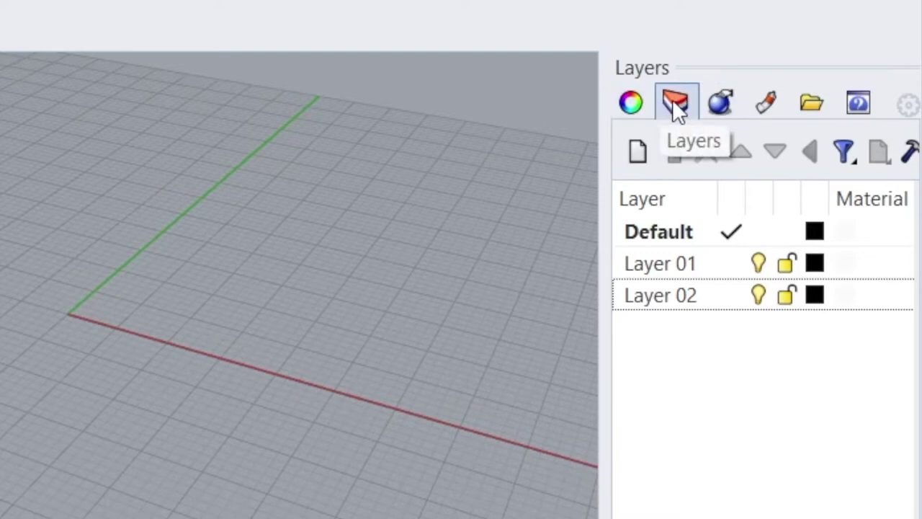
mouse_move(685, 101)
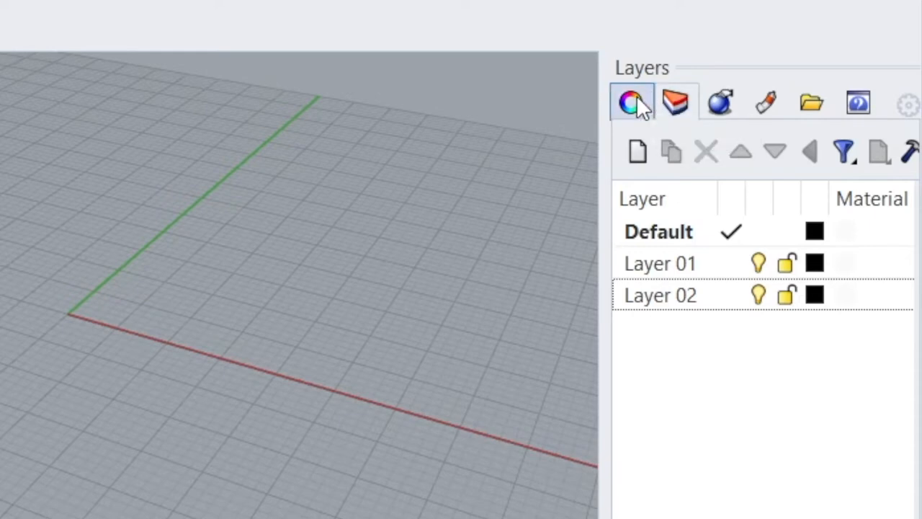
- Show the Top viewport's view properties: 802 by 396, parallel projection
click(631, 101)
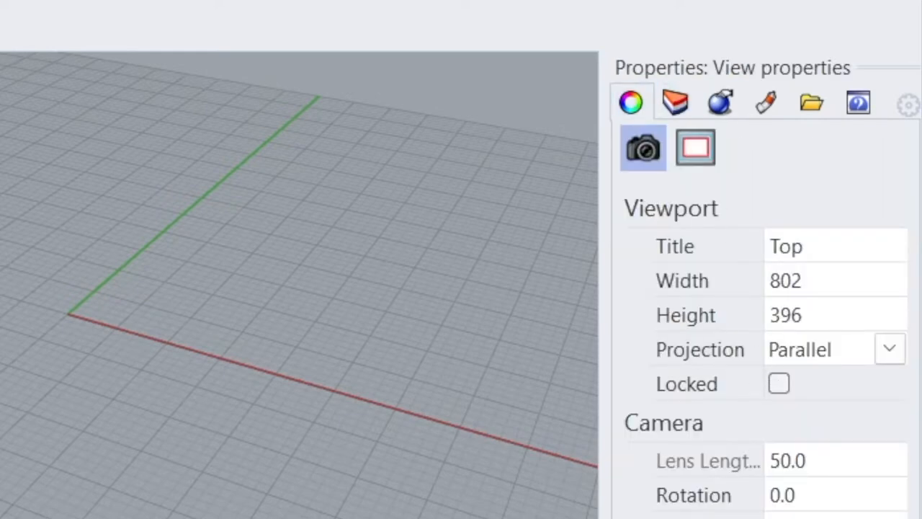
mouse_move(674, 101)
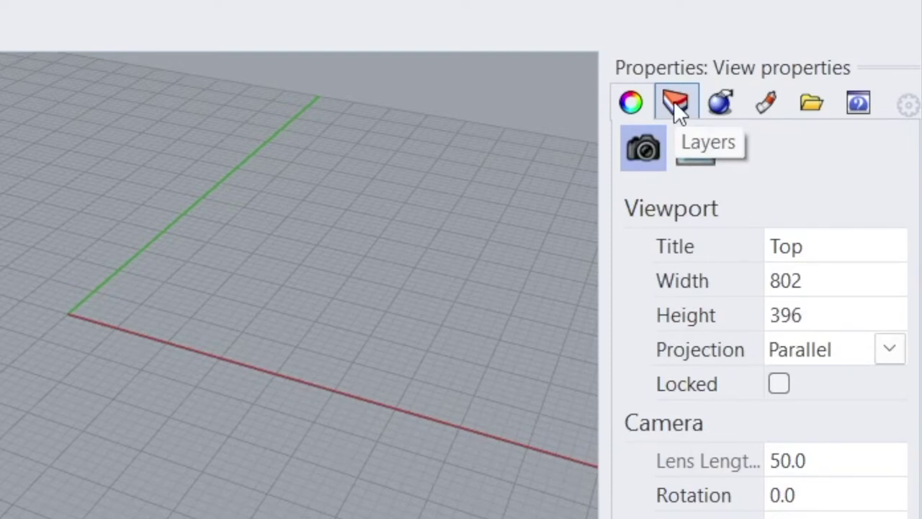
- In the Layers panel switch the current layer between Default, Layer 01 and Layer 02, ending on Layer 02
click(674, 103)
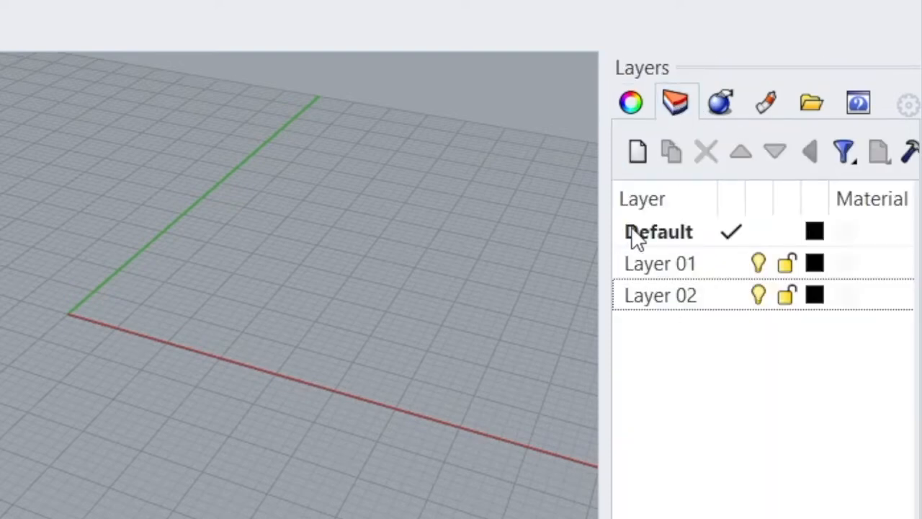
mouse_move(729, 232)
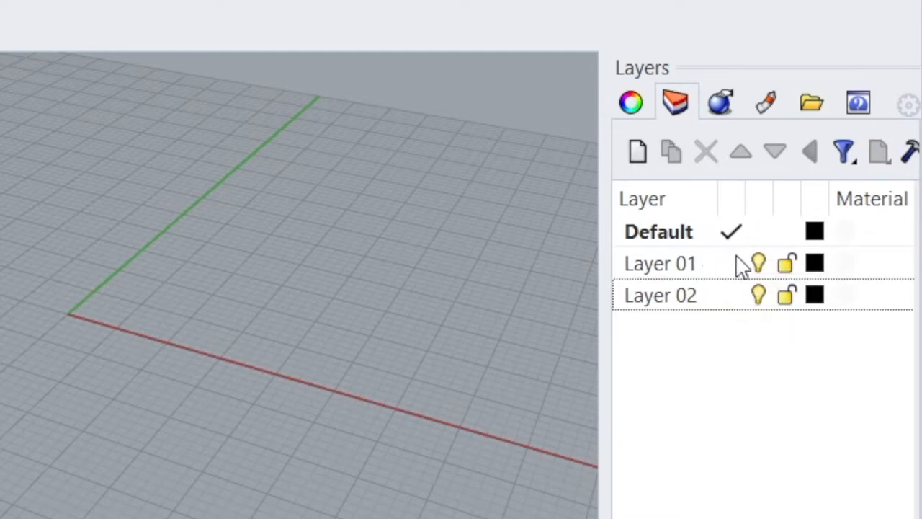
click(660, 263)
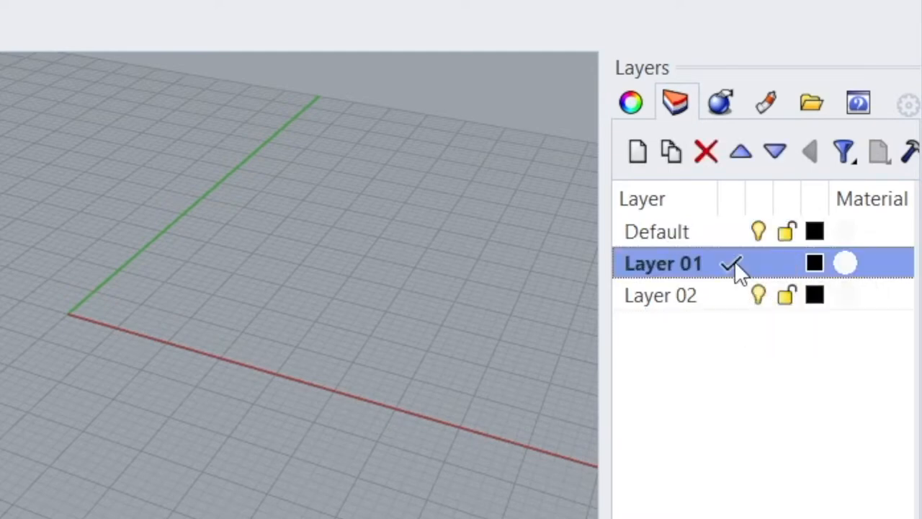
click(662, 294)
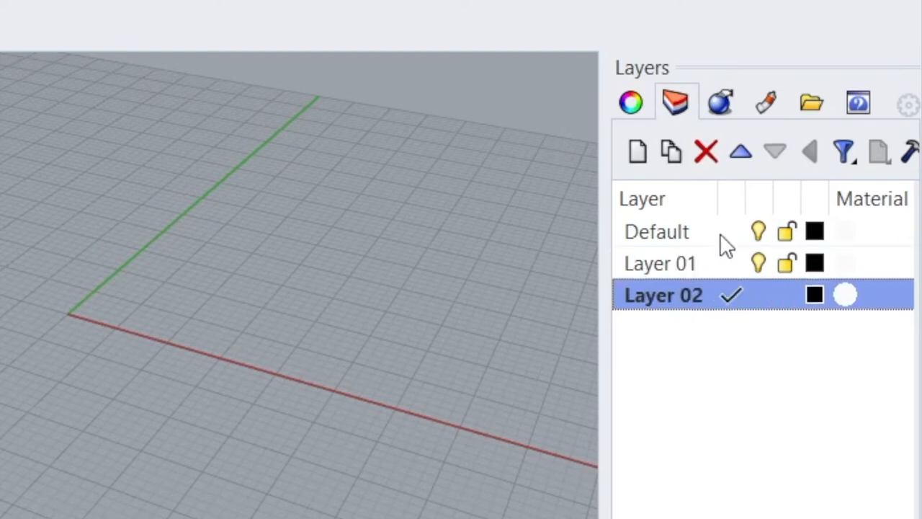
click(657, 230)
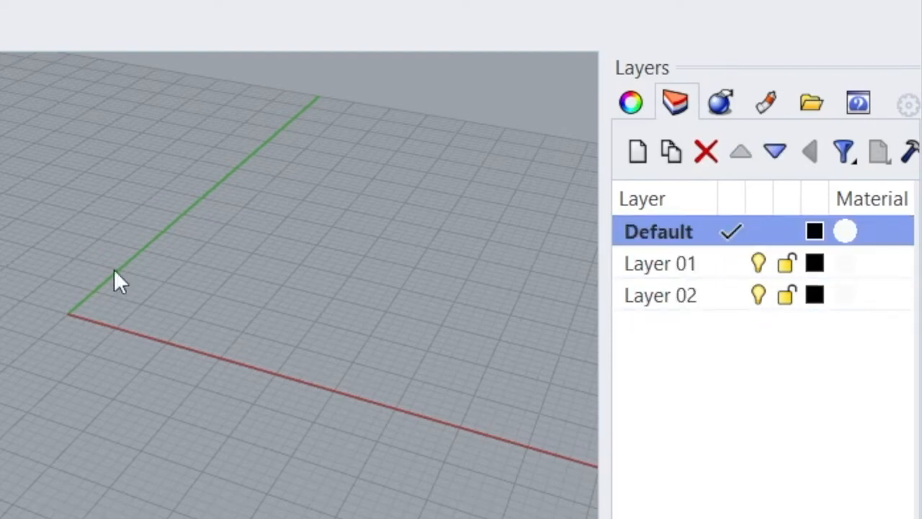
mouse_move(410, 224)
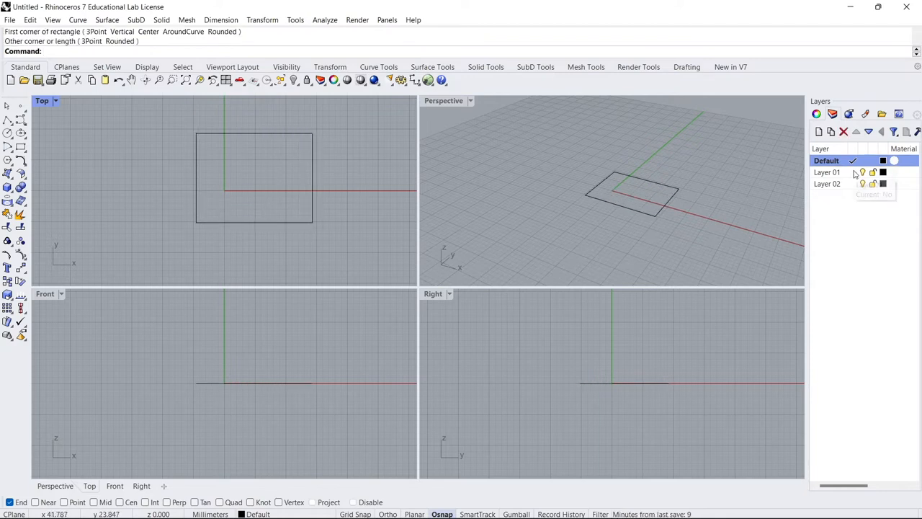
click(827, 171)
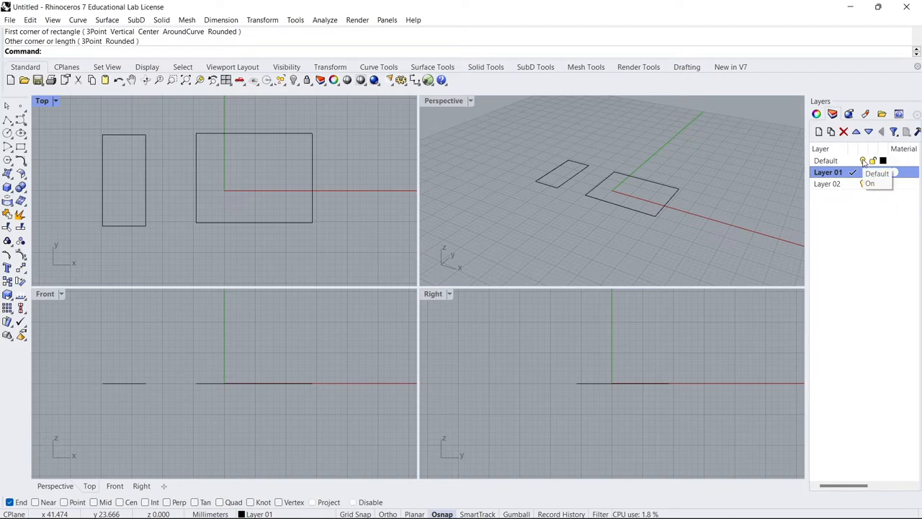
click(827, 159)
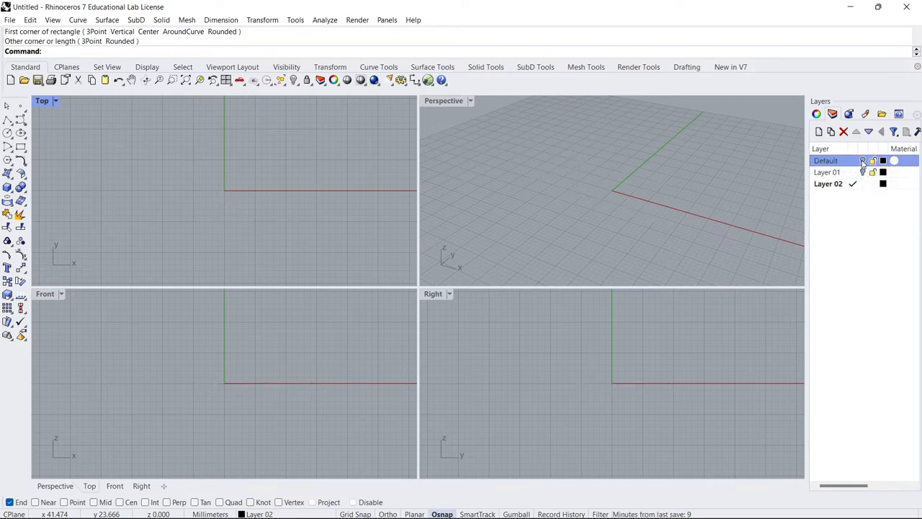
- Widen the Layers panel to show colour, material and linetype columns, then pick Layer 01's colour swatch
click(827, 172)
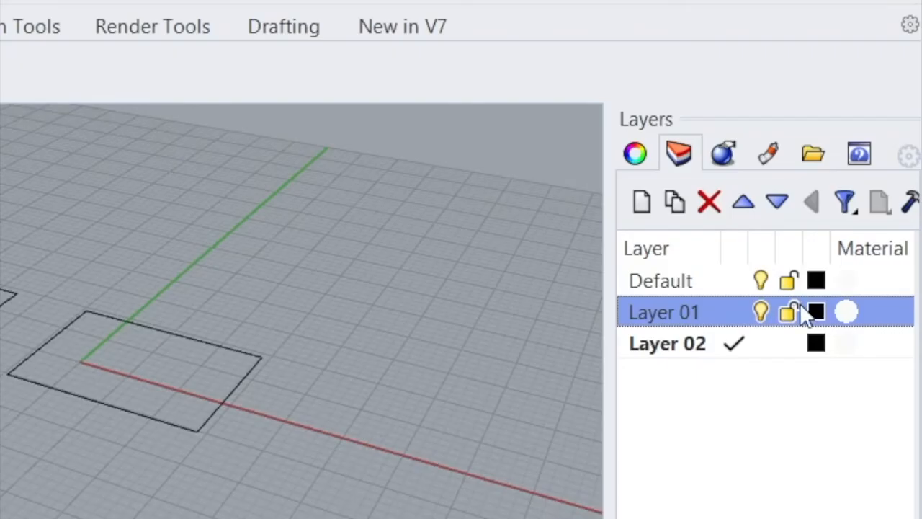
mouse_move(816, 260)
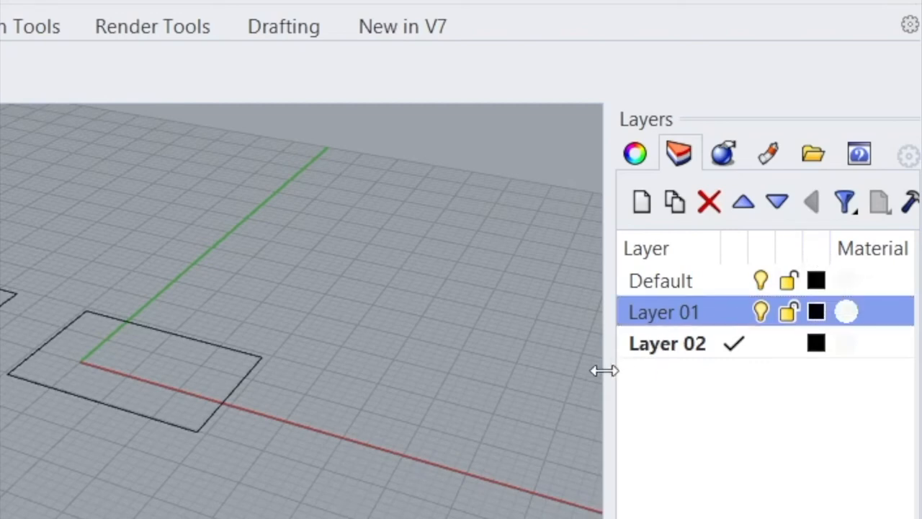
drag(608, 370, 406, 370)
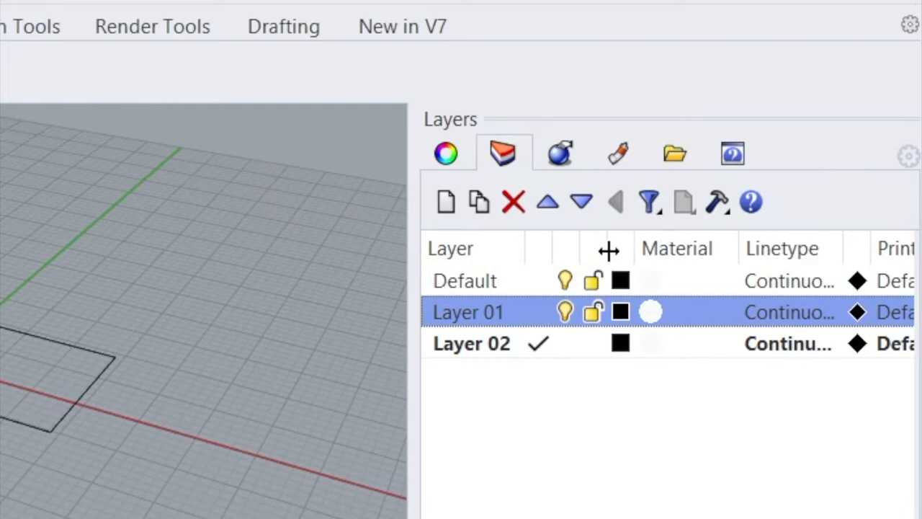
mouse_move(627, 259)
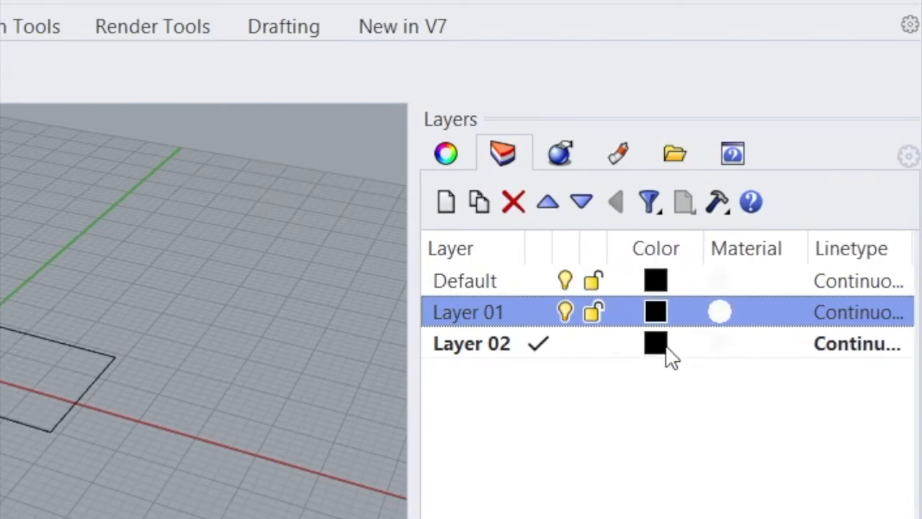
mouse_move(703, 248)
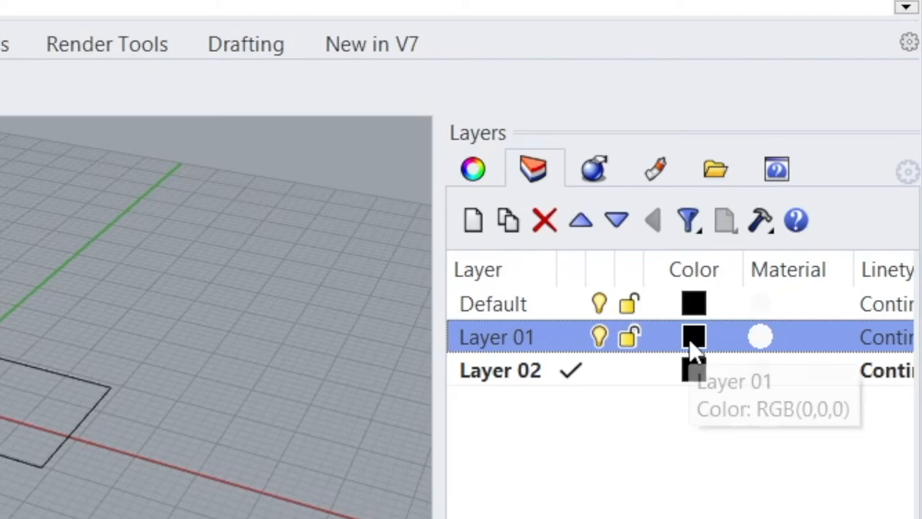
click(692, 337)
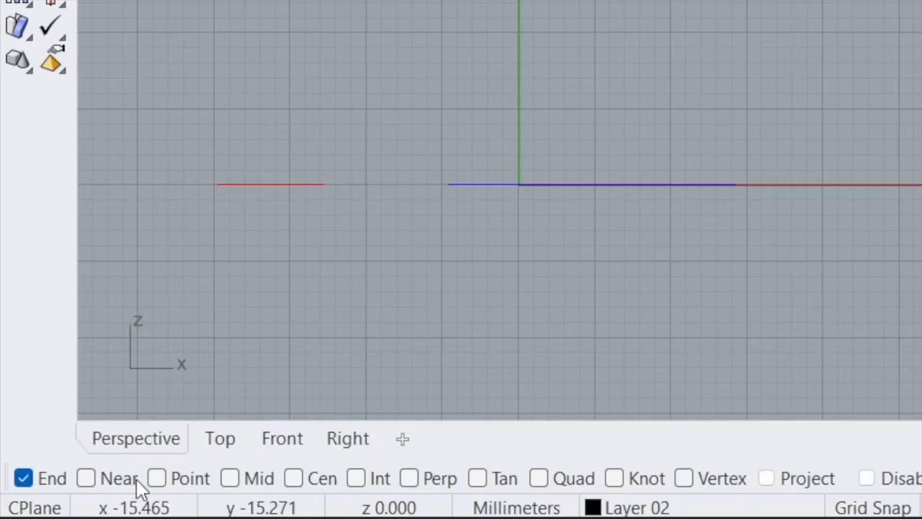
mouse_move(72, 493)
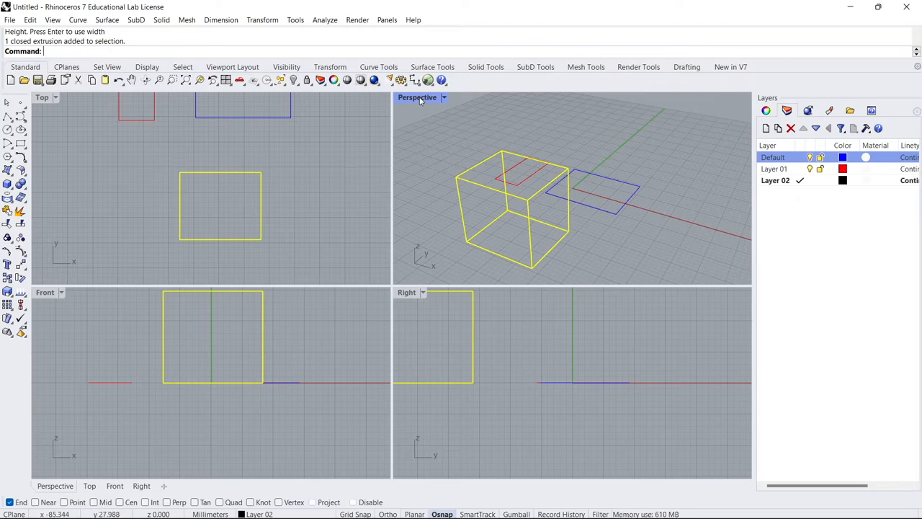
double_click(418, 98)
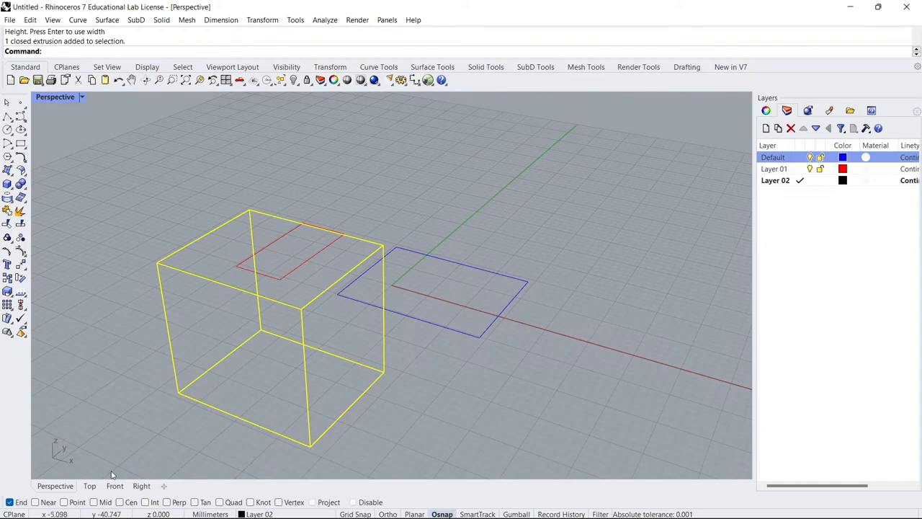
click(90, 484)
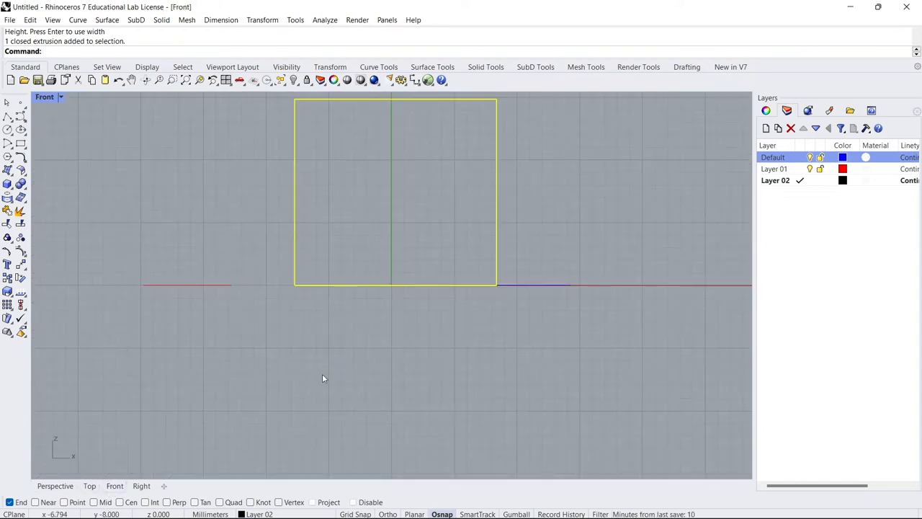
click(55, 484)
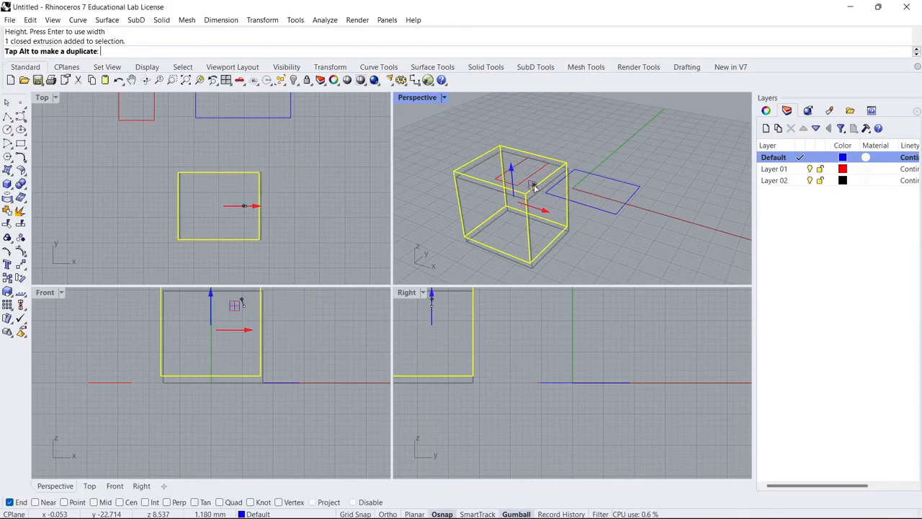
- Undo the last Gumball move of the box
key(ctrl+z)
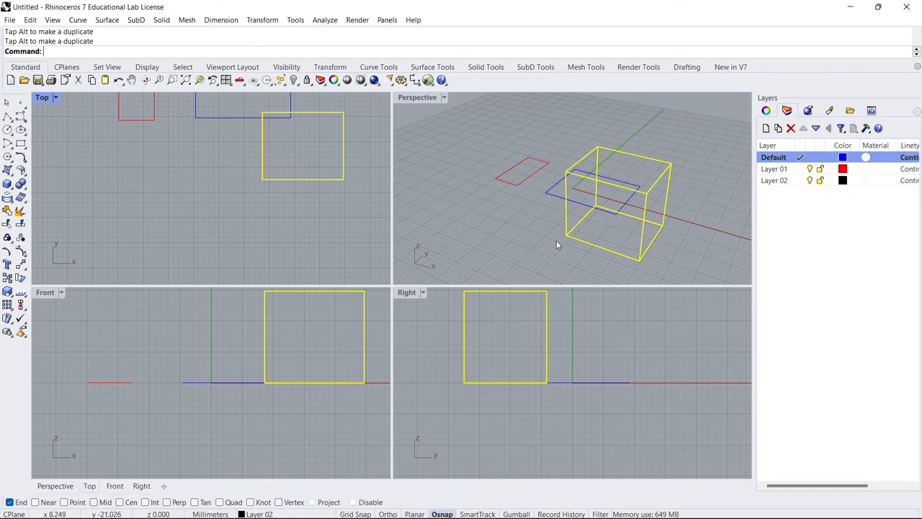
mouse_move(294, 185)
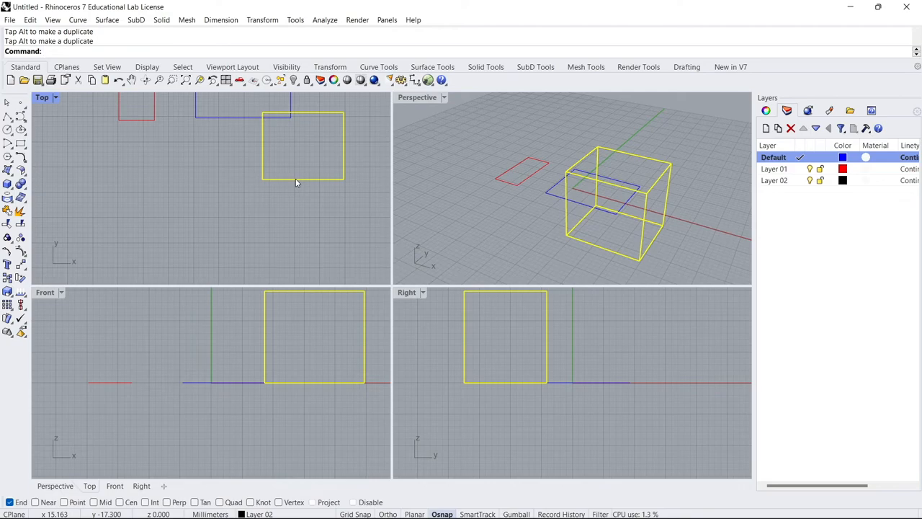
- Run Copy on the box with its edge midpoint as the base point
text(Copy)
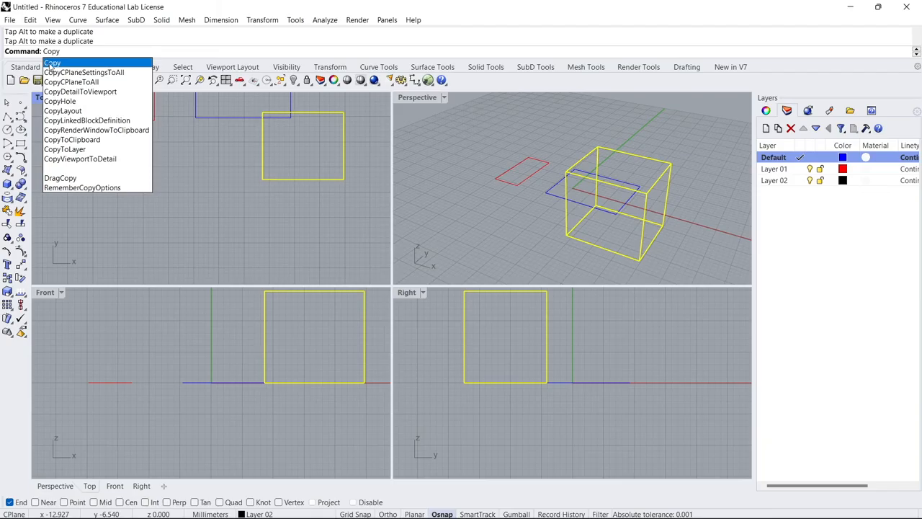
mouse_move(55, 63)
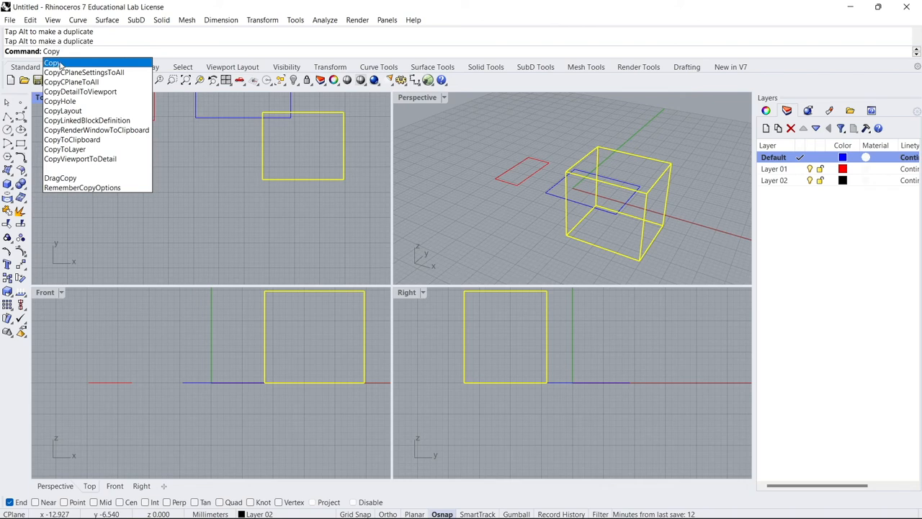
click(52, 63)
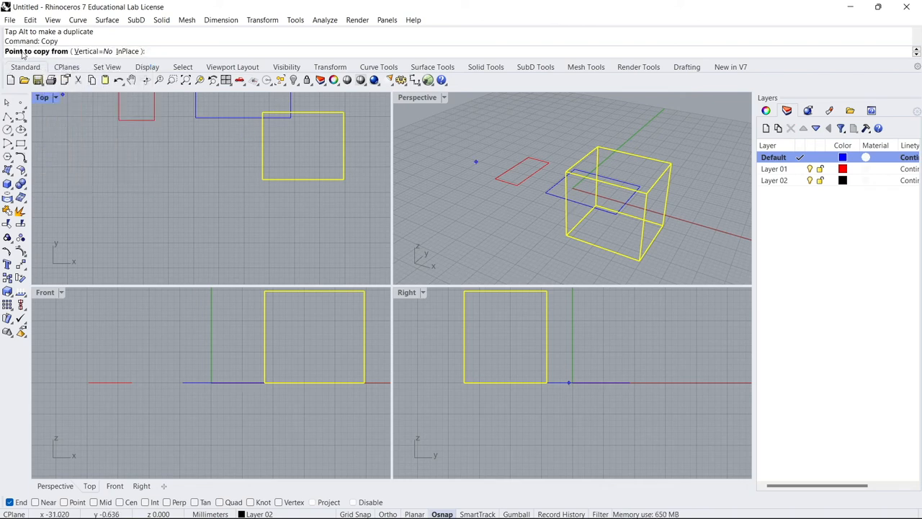
mouse_move(259, 178)
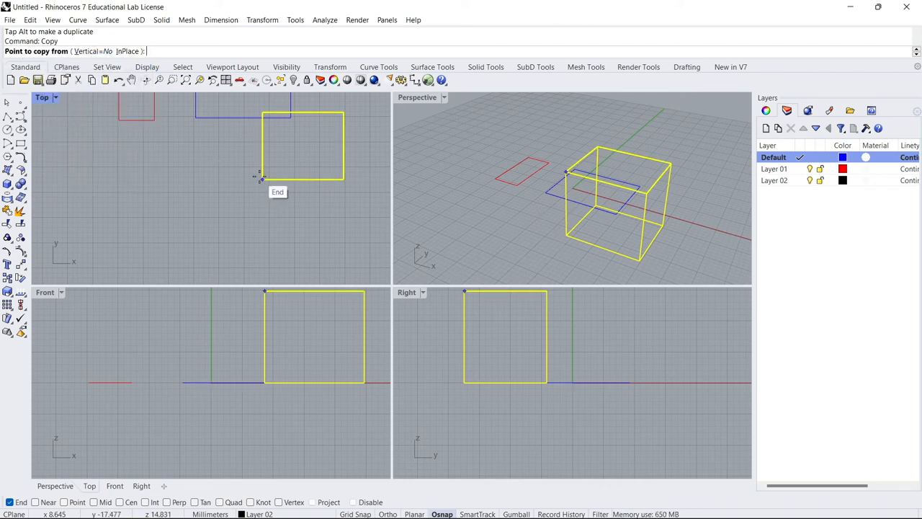
mouse_move(343, 112)
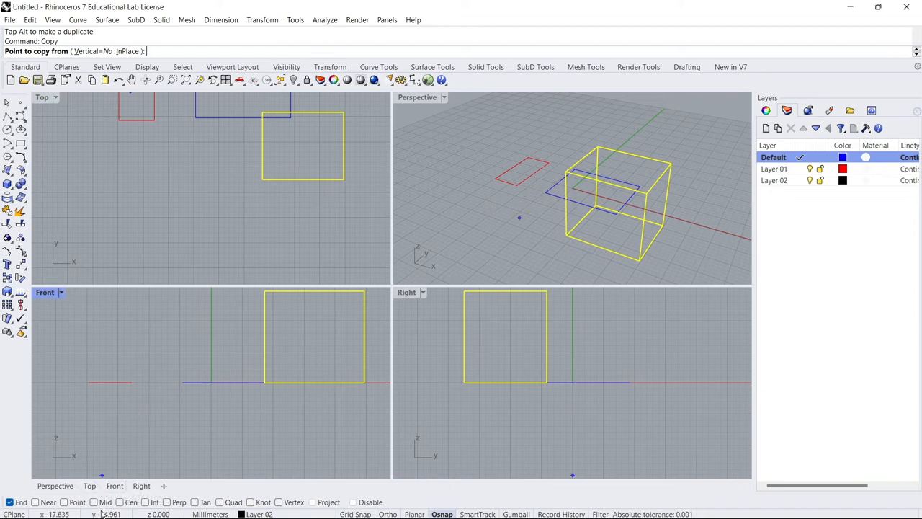
mouse_move(301, 179)
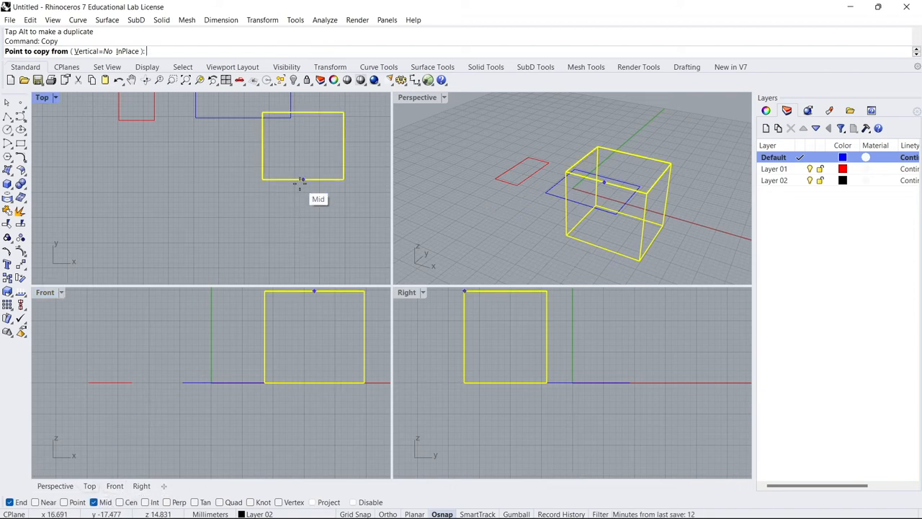
click(302, 179)
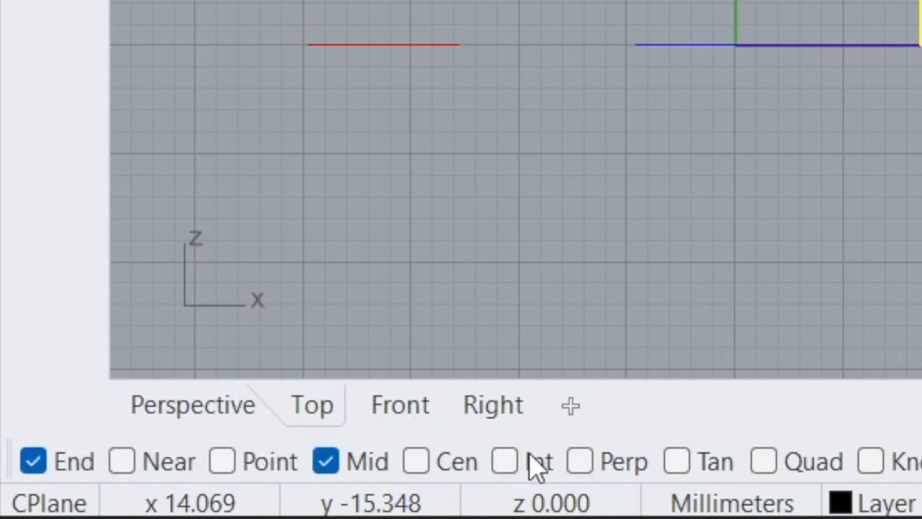
- Turn on the Int object snap in the status bar
click(504, 461)
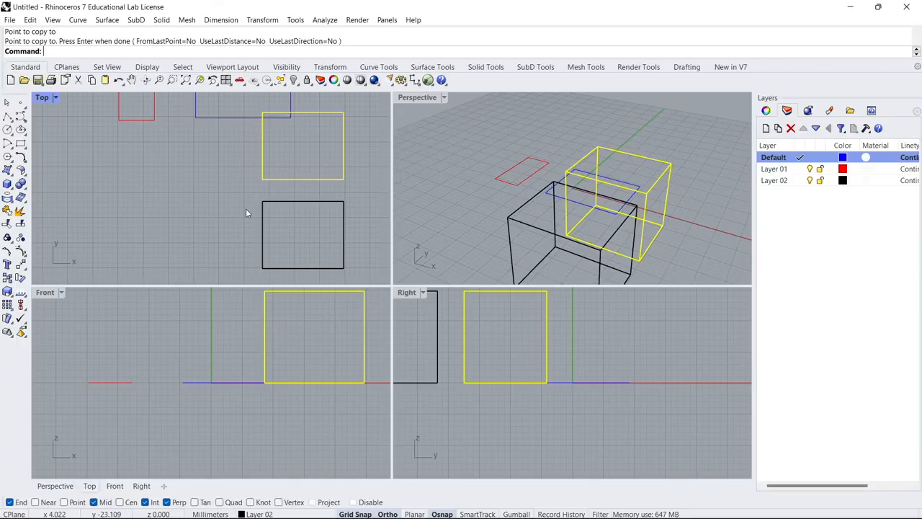
- Run Move (M) and drag the copied box to a new position in the Top viewport
text(M)
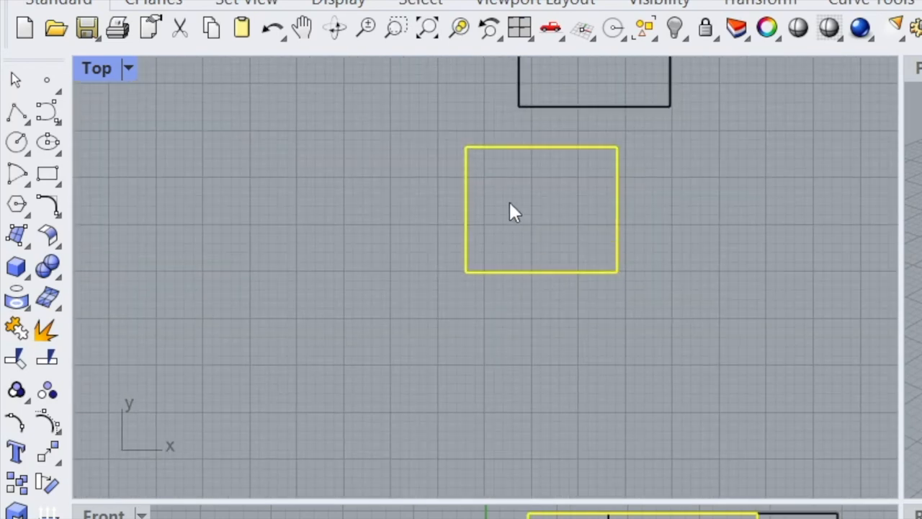
drag(513, 211, 602, 302)
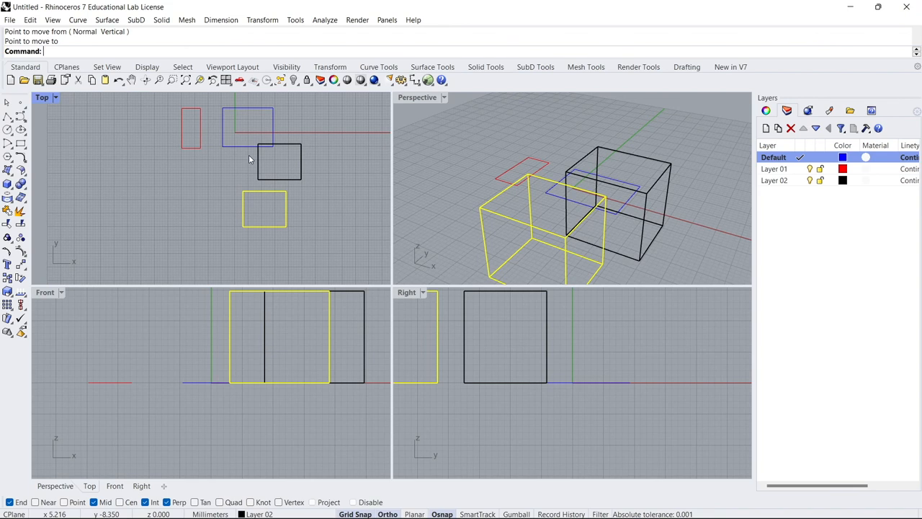
mouse_move(251, 168)
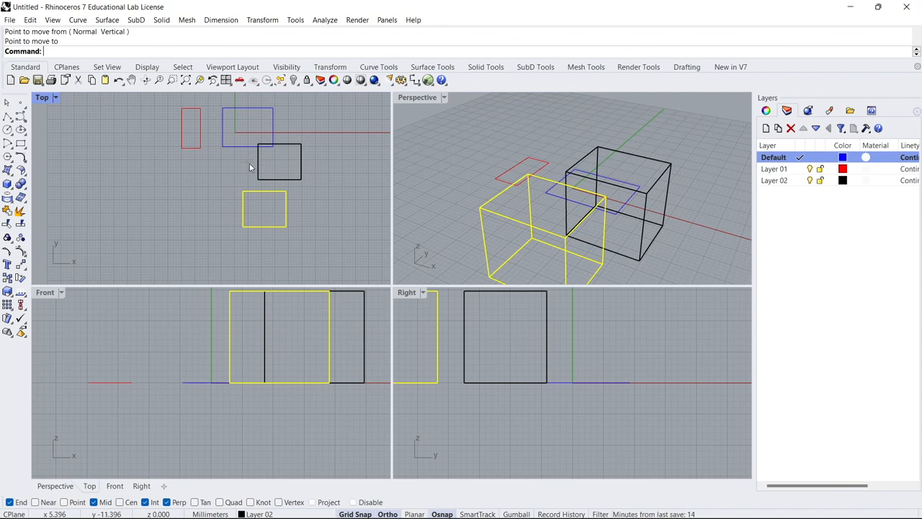